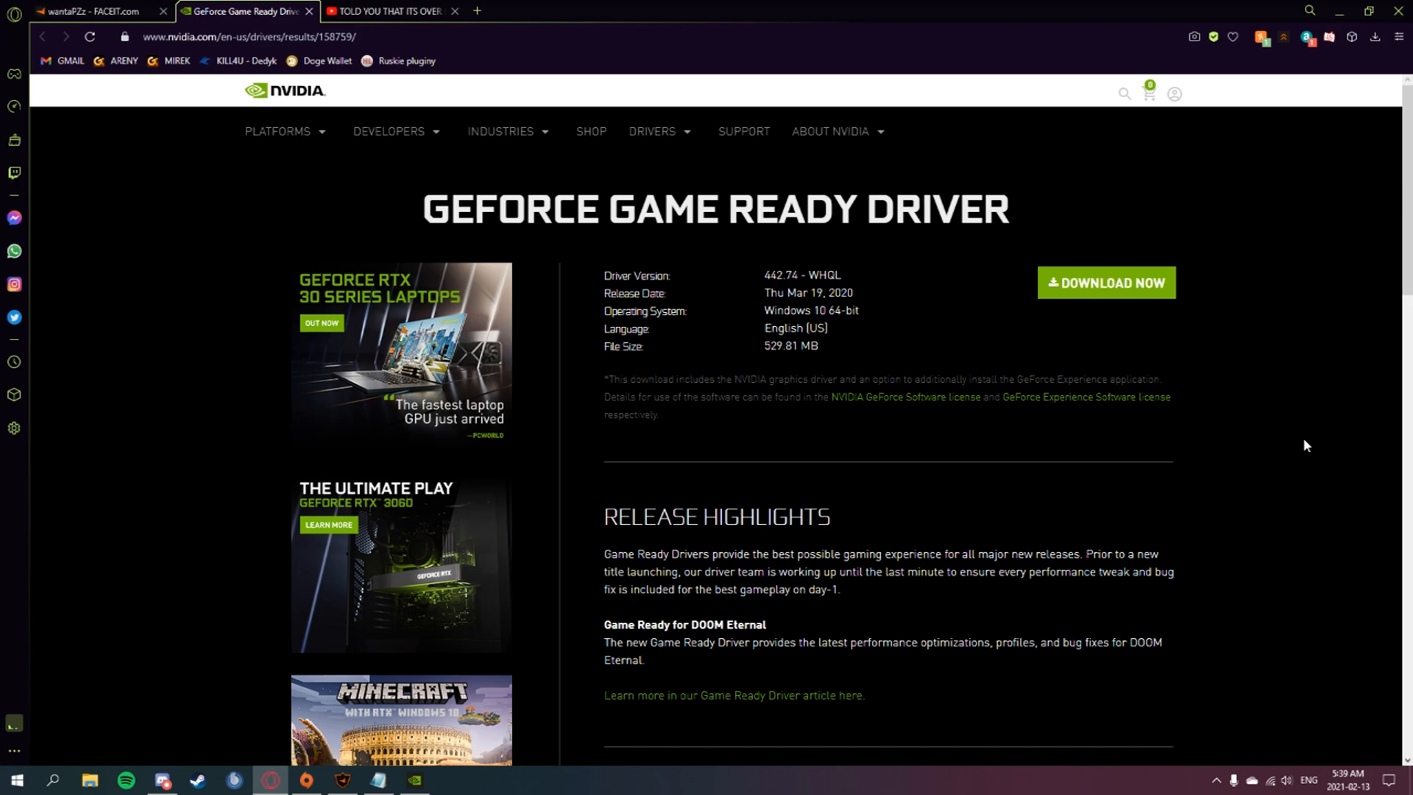
# View the General settings confirming driver 442.74 and the In-Game Overlay enabled.
pyautogui.click(242, 35)
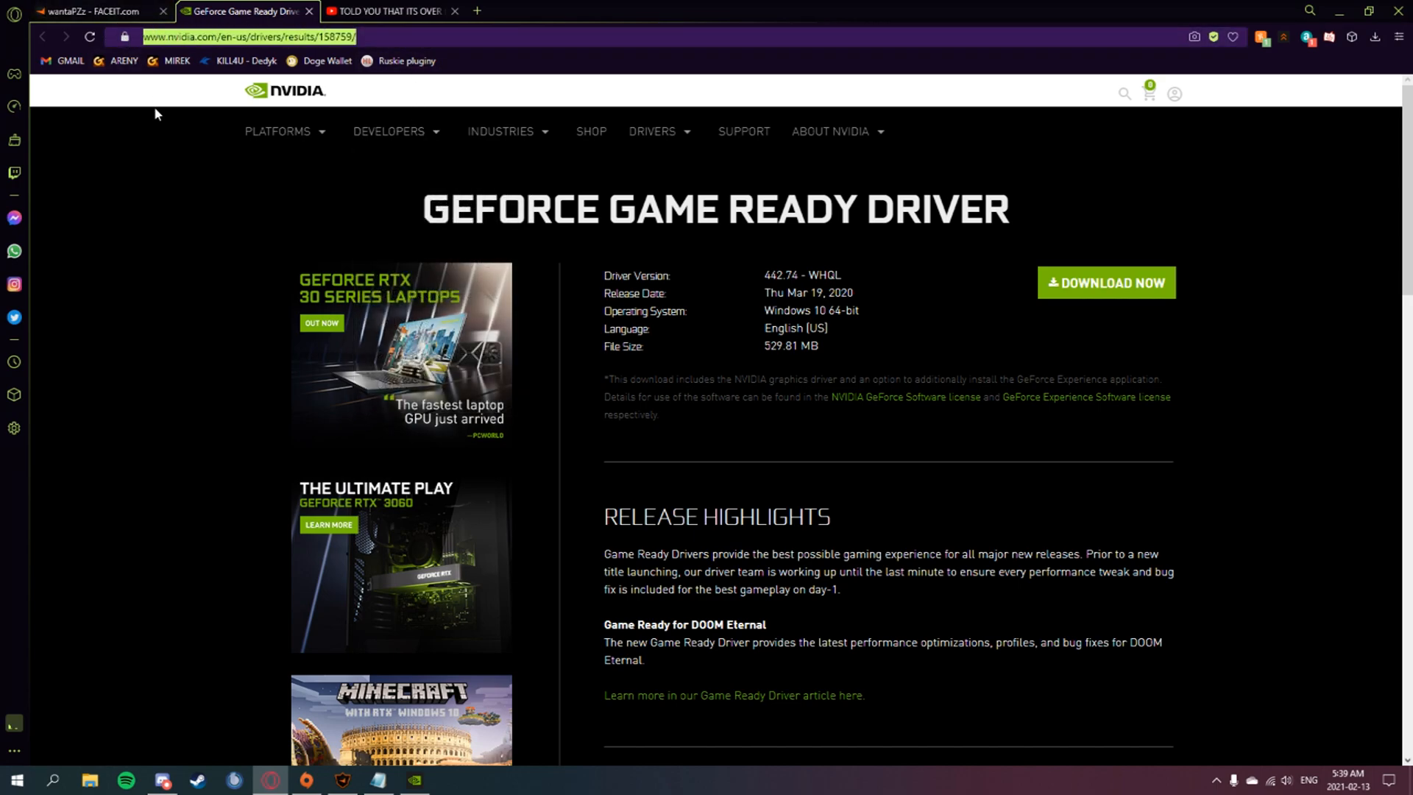
pyautogui.moveTo(759, 290)
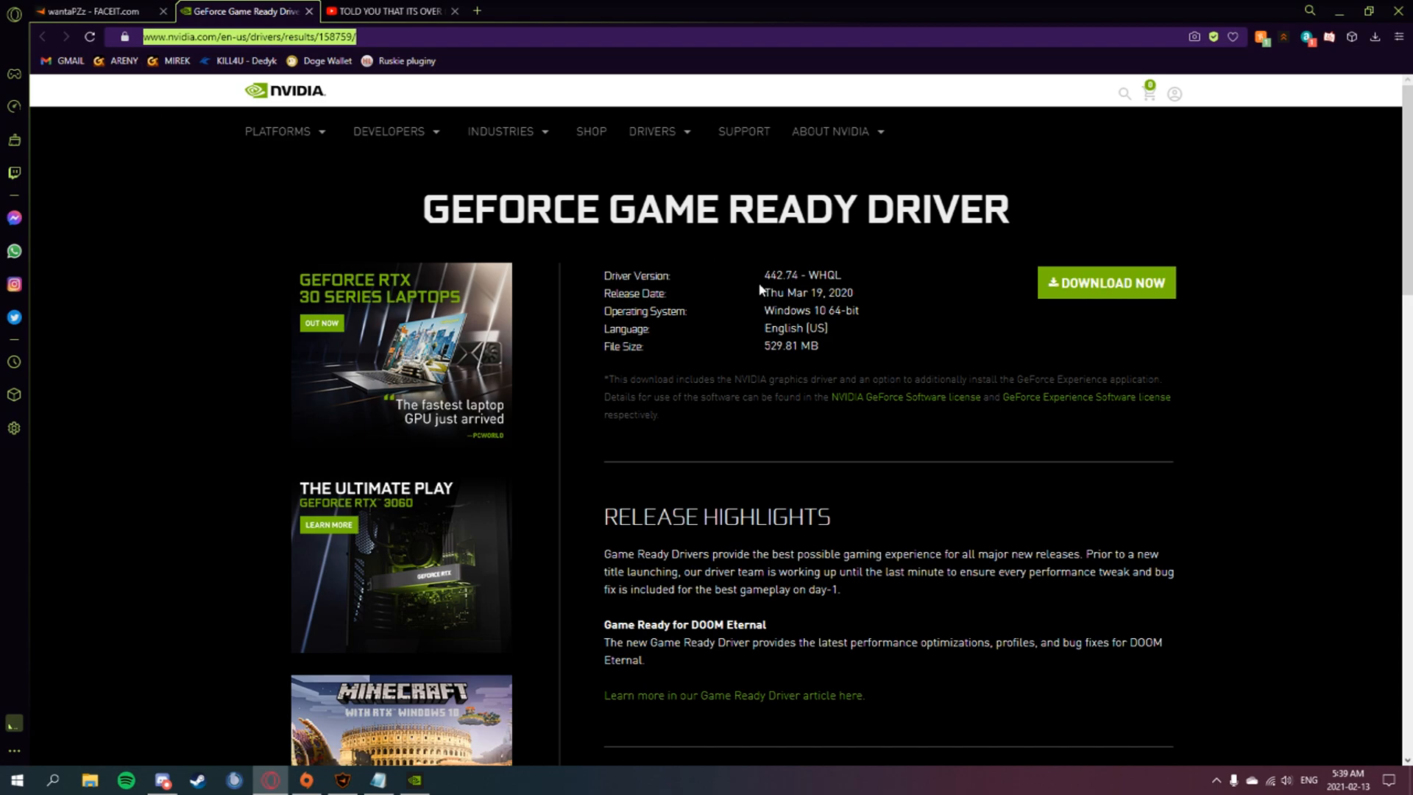
pyautogui.moveTo(798, 290)
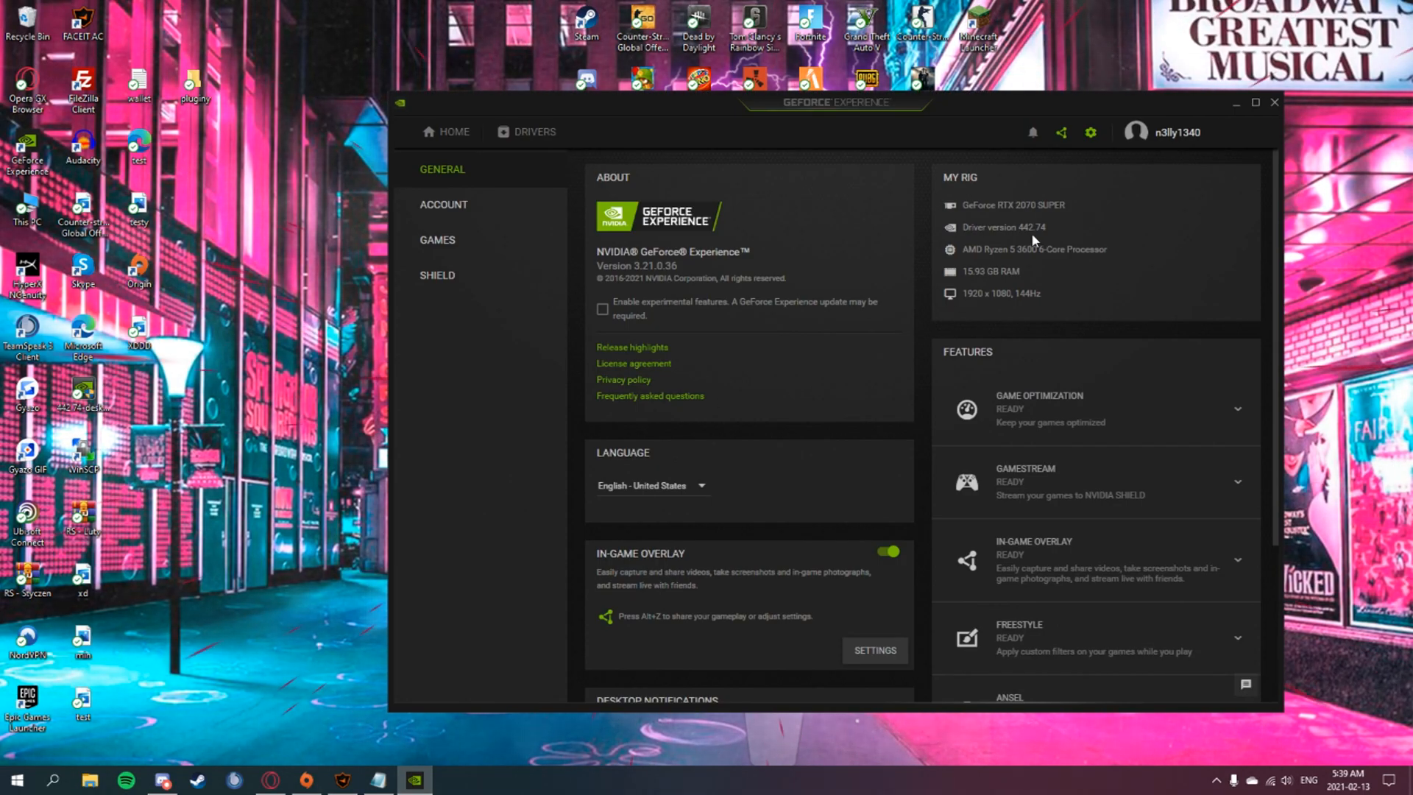
pyautogui.moveTo(1239, 107)
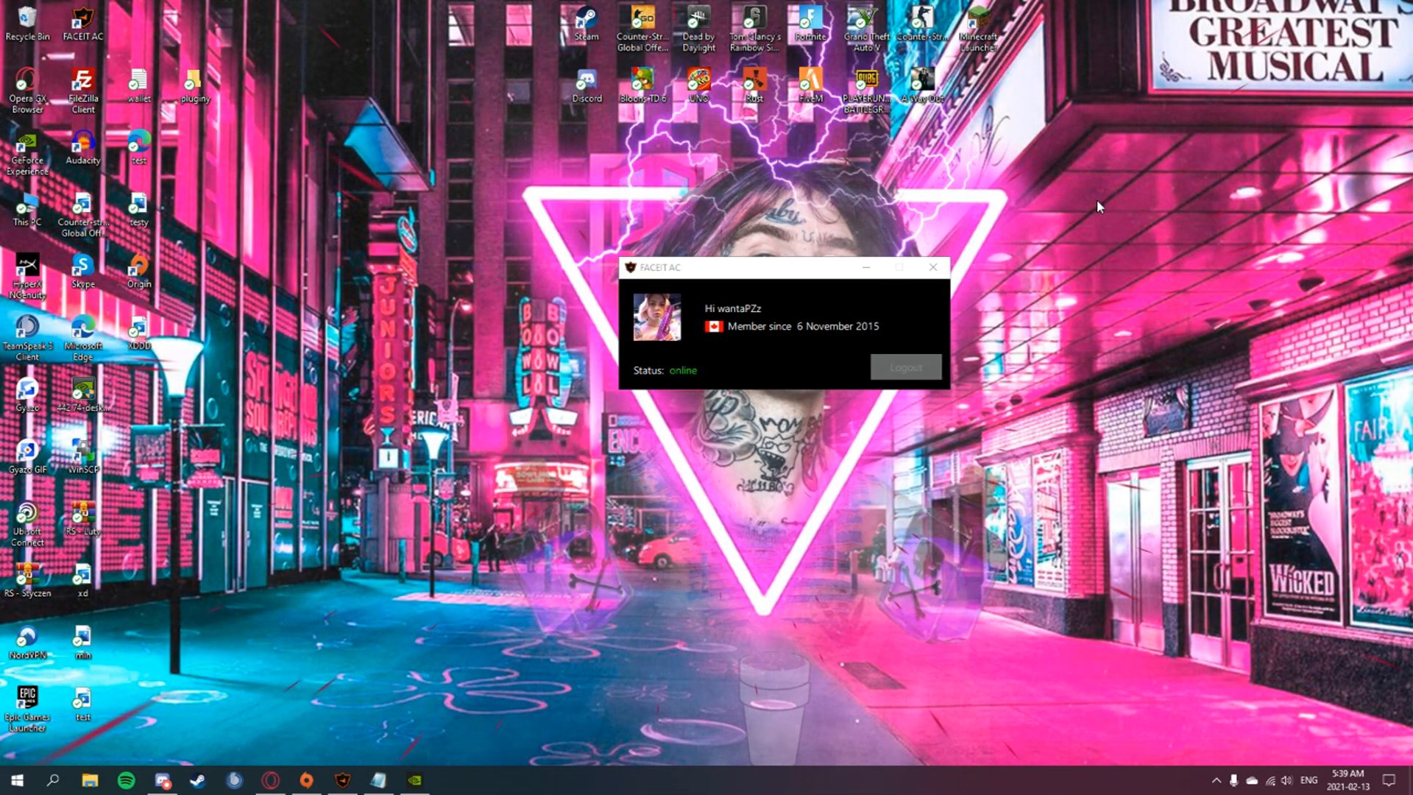
pyautogui.moveTo(583, 636)
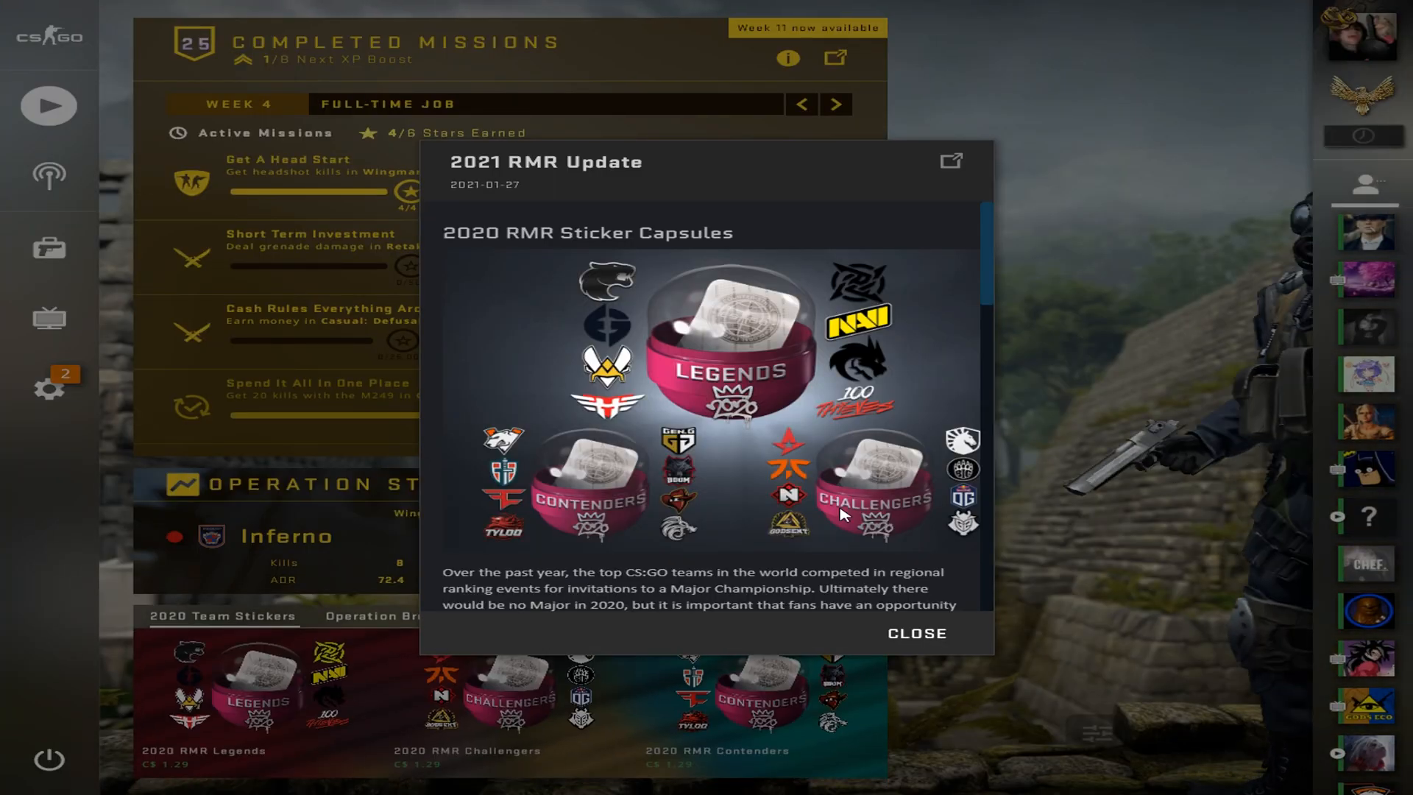
# Dismiss the 2021 RMR Update news popup on the CS:GO main menu.
pyautogui.click(915, 633)
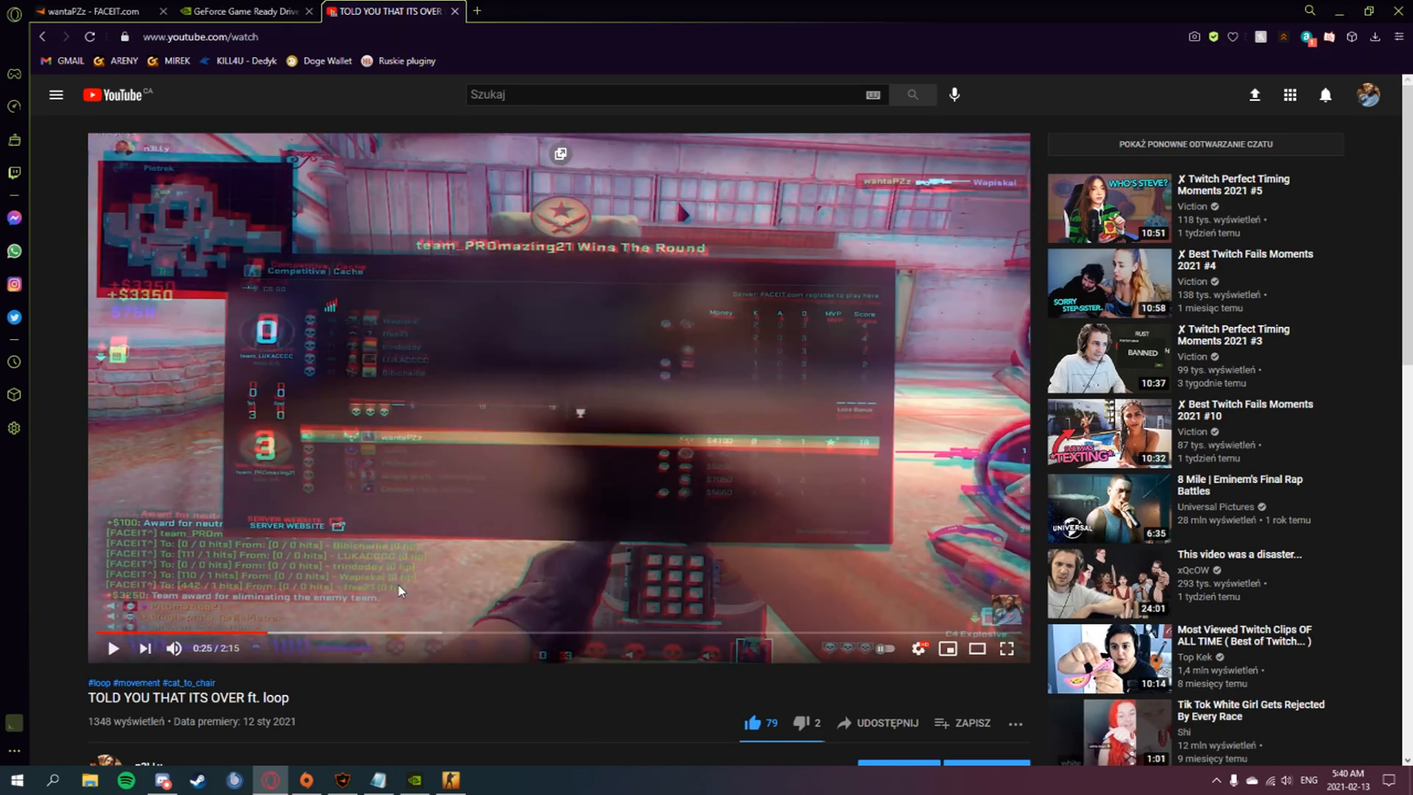
pyautogui.moveTo(264, 540)
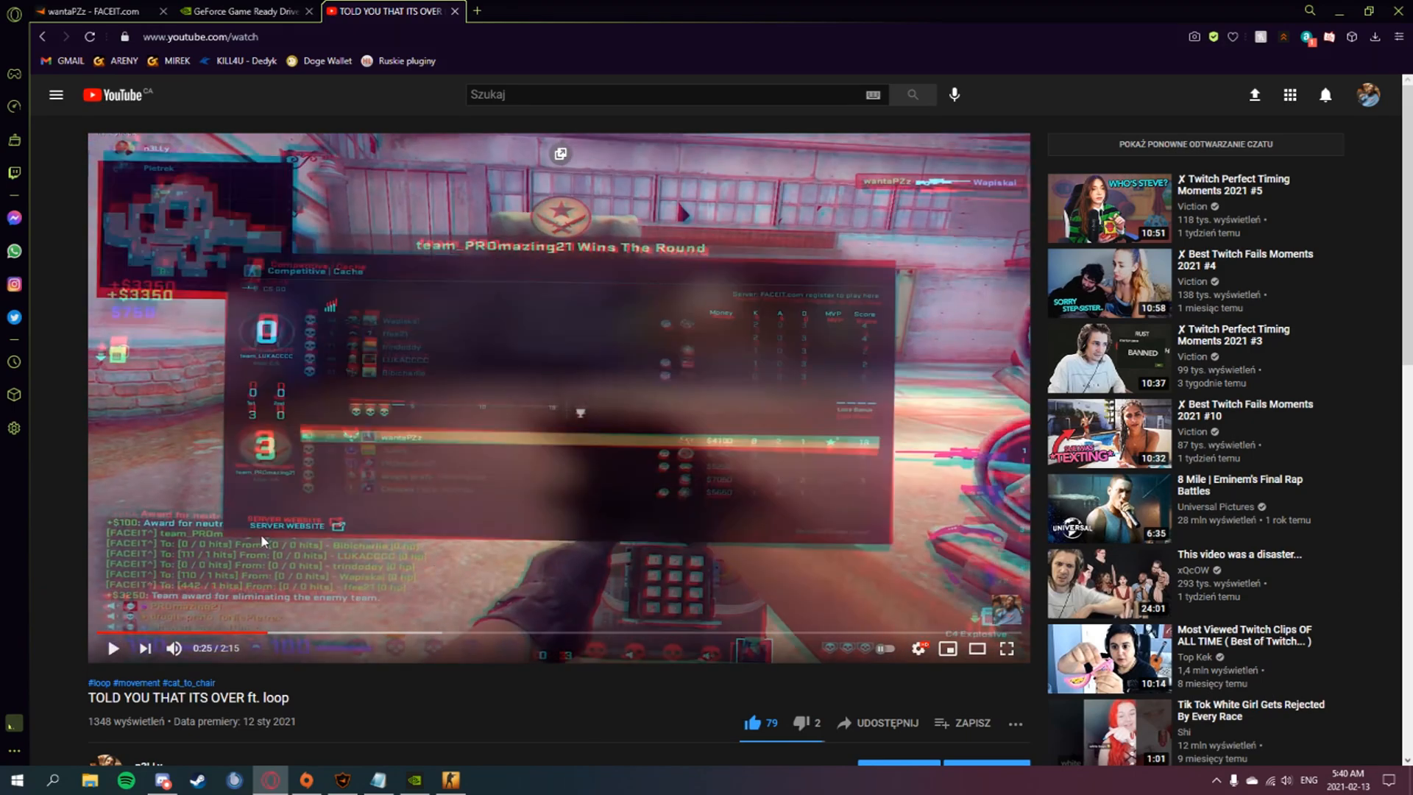
pyautogui.moveTo(592, 544)
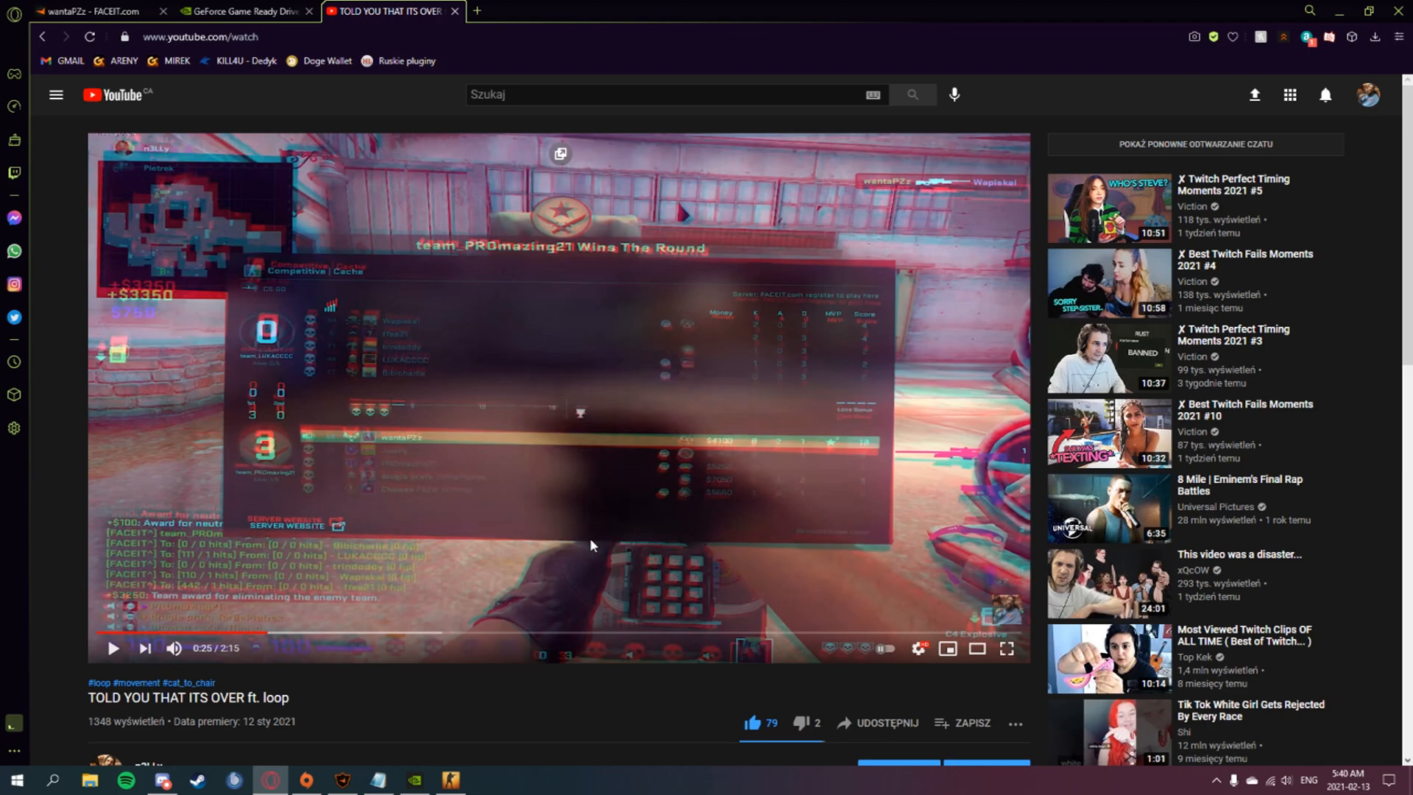